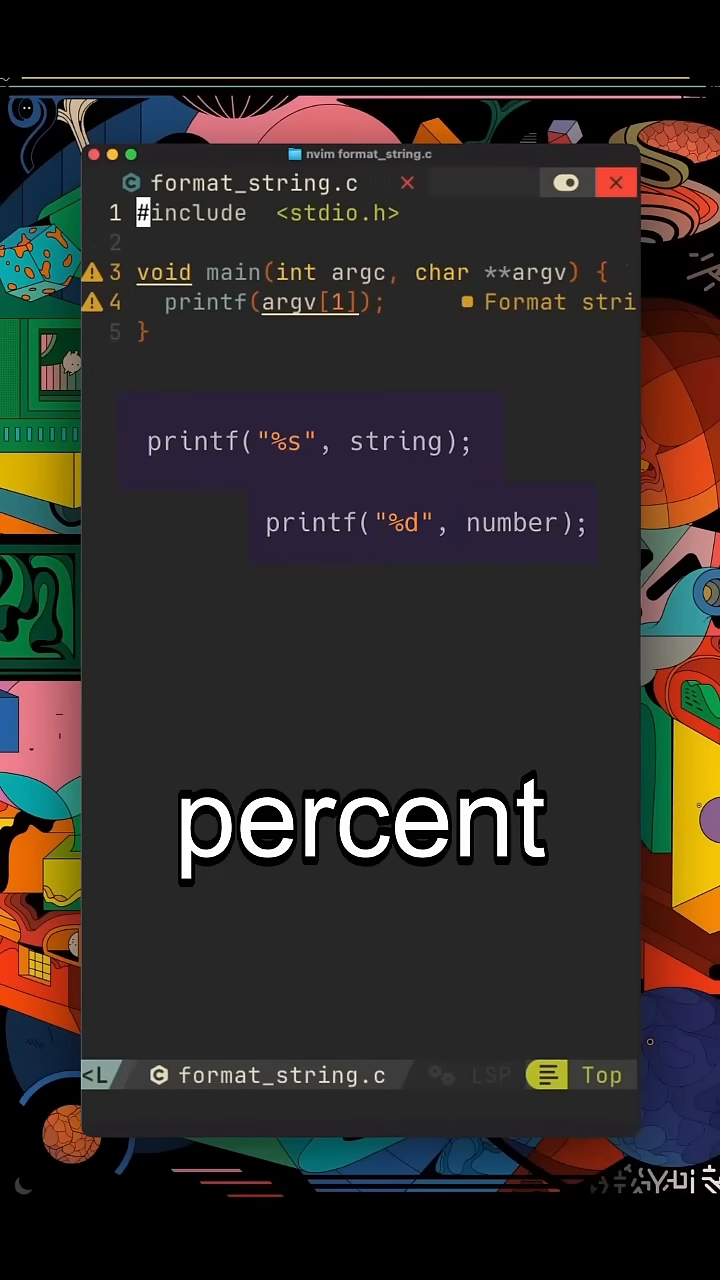
text(printf("%x", hexvalu);)
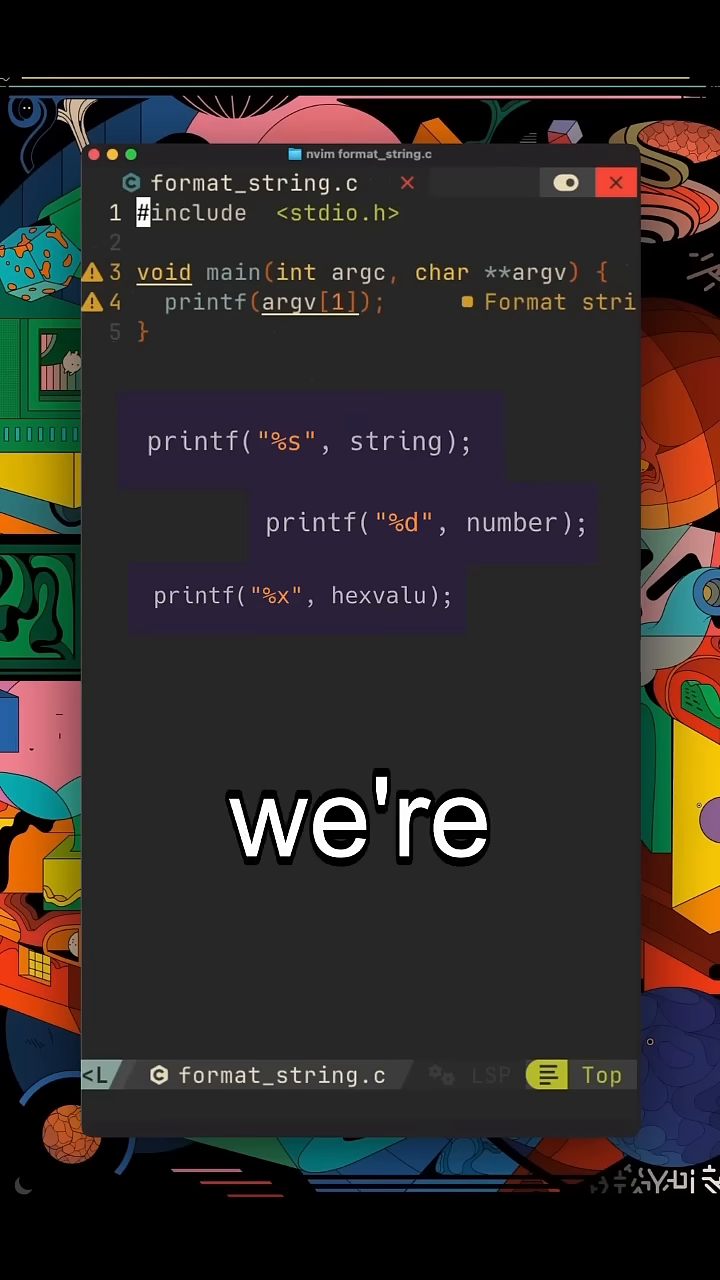